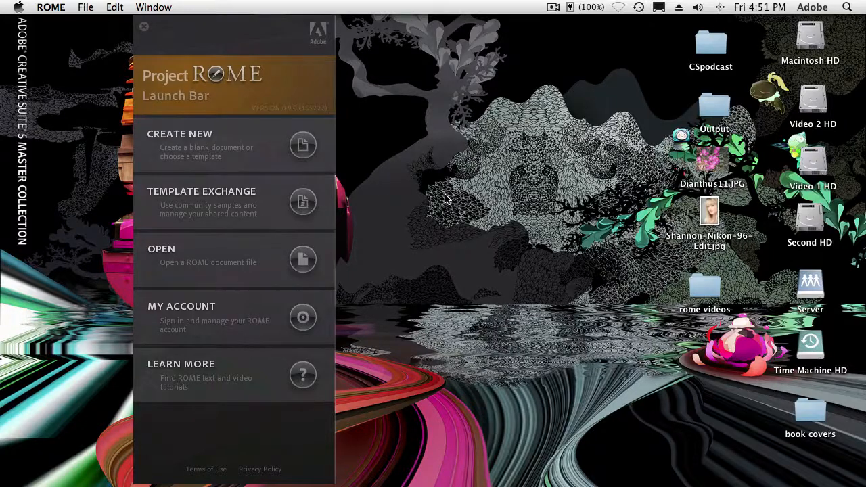
mouse_move(398, 173)
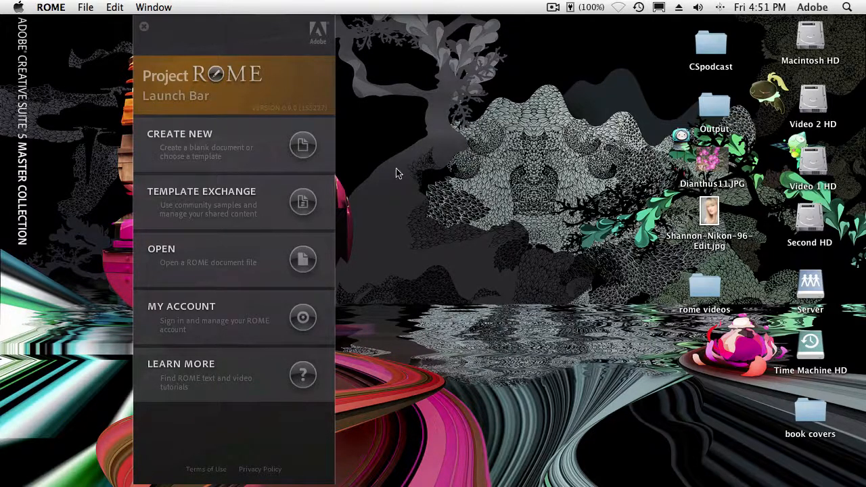
mouse_move(358, 157)
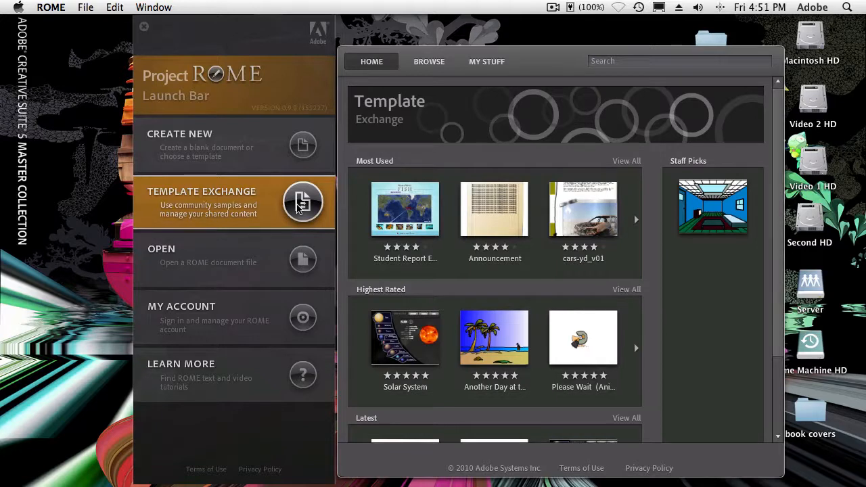
mouse_move(405, 337)
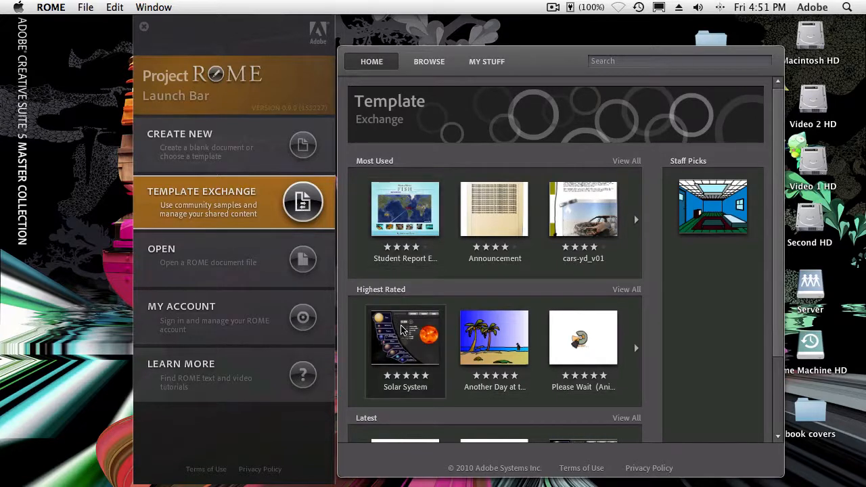
mouse_move(425, 345)
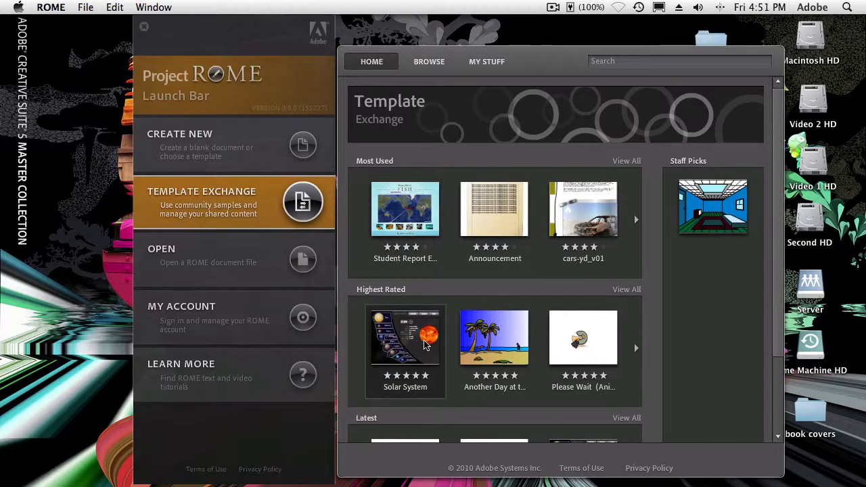
mouse_move(426, 343)
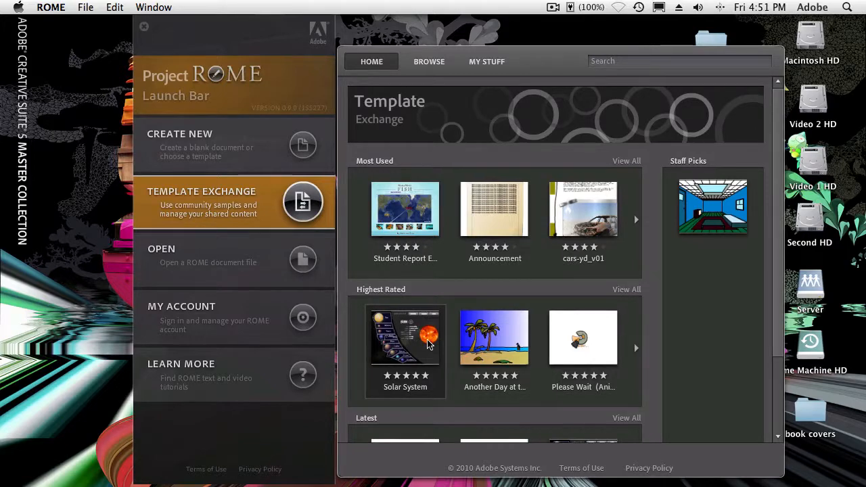
Step: Pick the Solar System template from Highest Rated in the Template Exchange
left_click(405, 338)
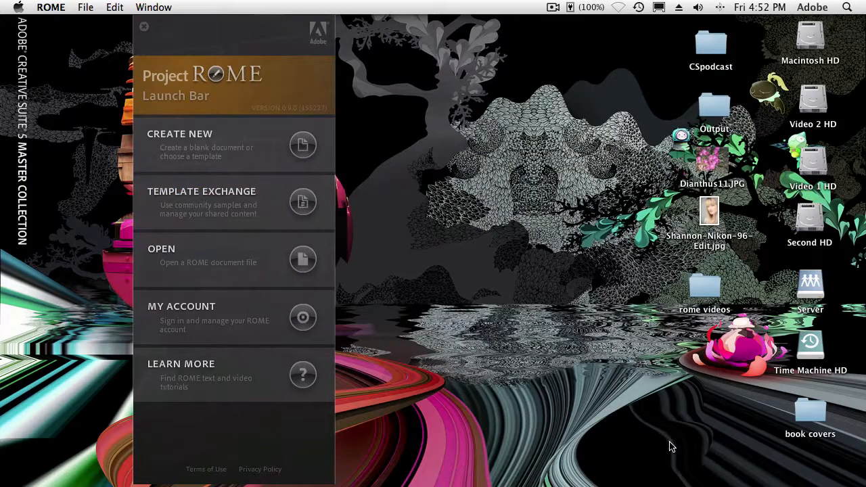
mouse_move(595, 370)
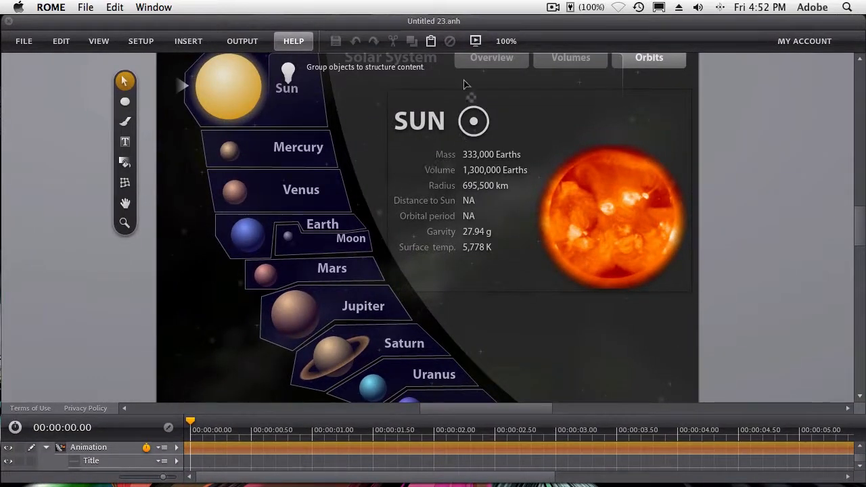
mouse_move(476, 41)
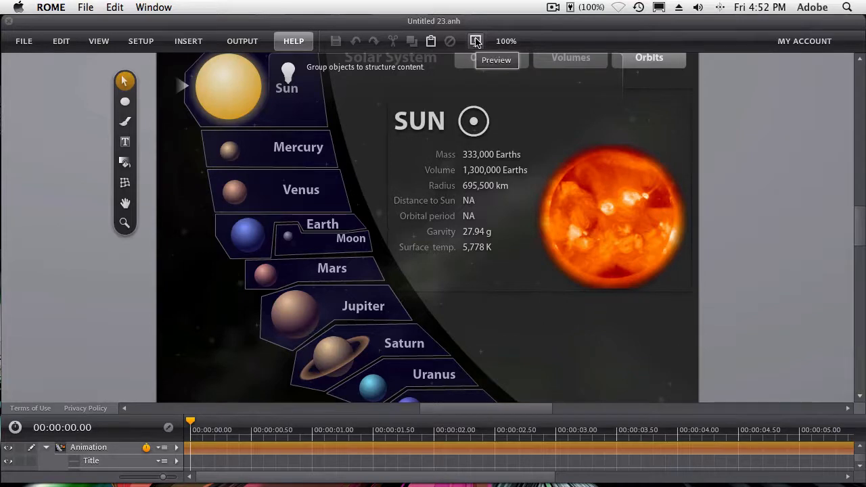
left_click(475, 42)
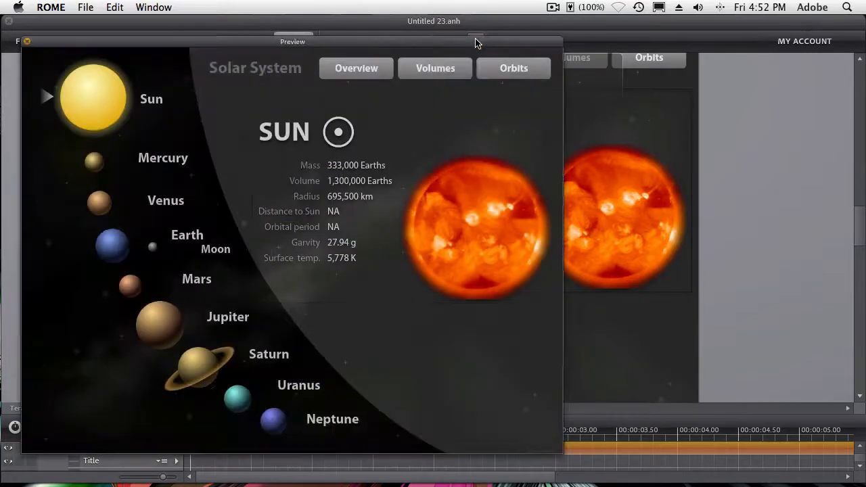
left_click(93, 161)
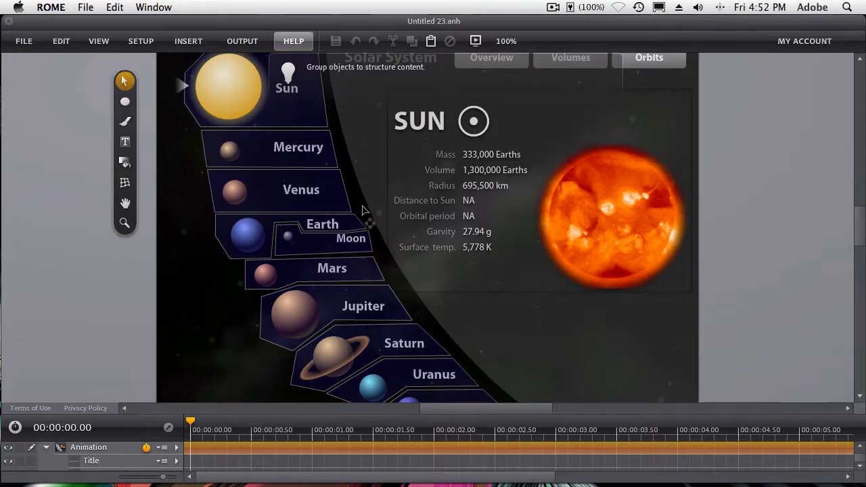
mouse_move(203, 152)
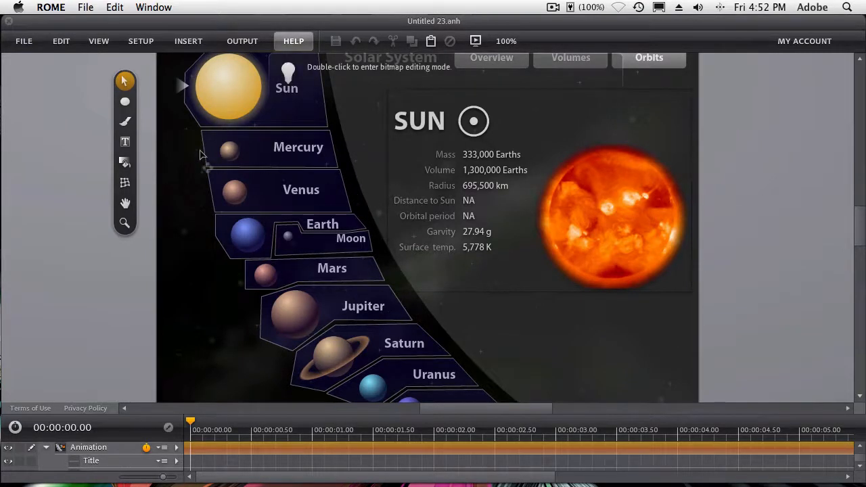
Step: Import the Dragon Animated object from the Object Exchange home page
left_click(188, 41)
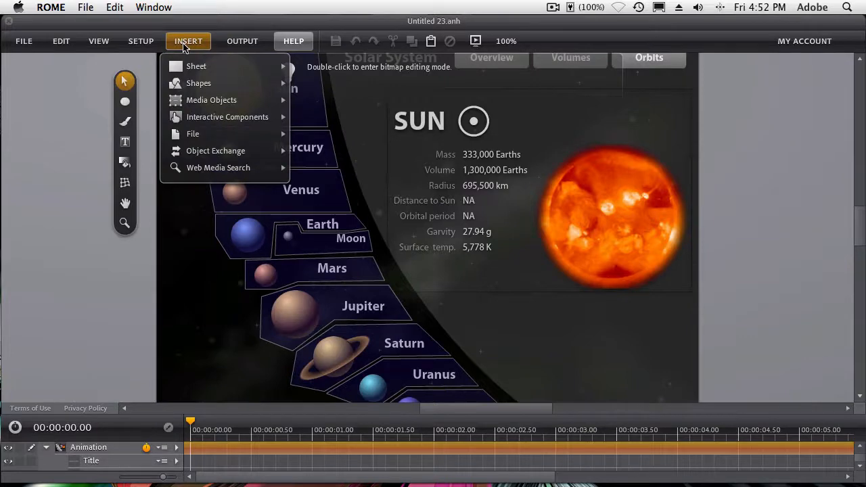
left_click(193, 133)
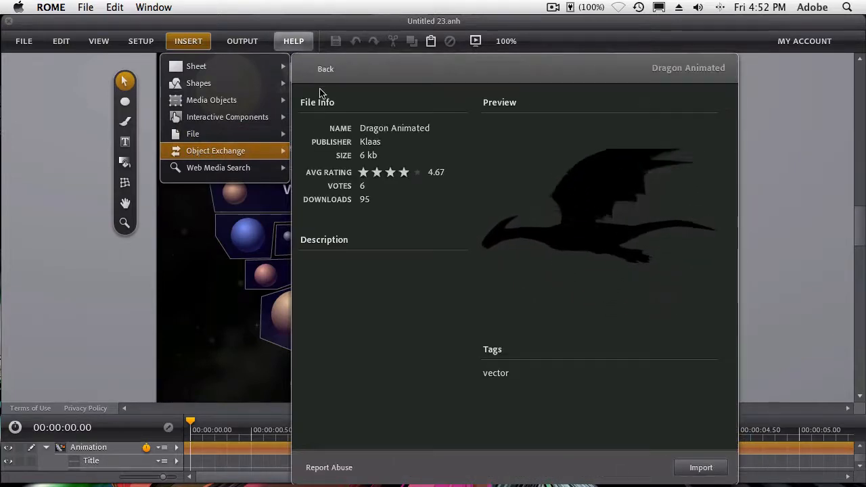
left_click(326, 68)
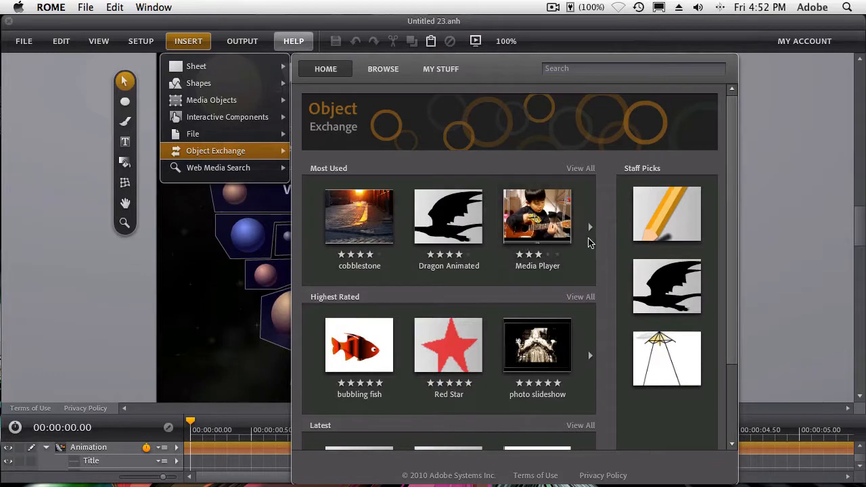
mouse_move(403, 283)
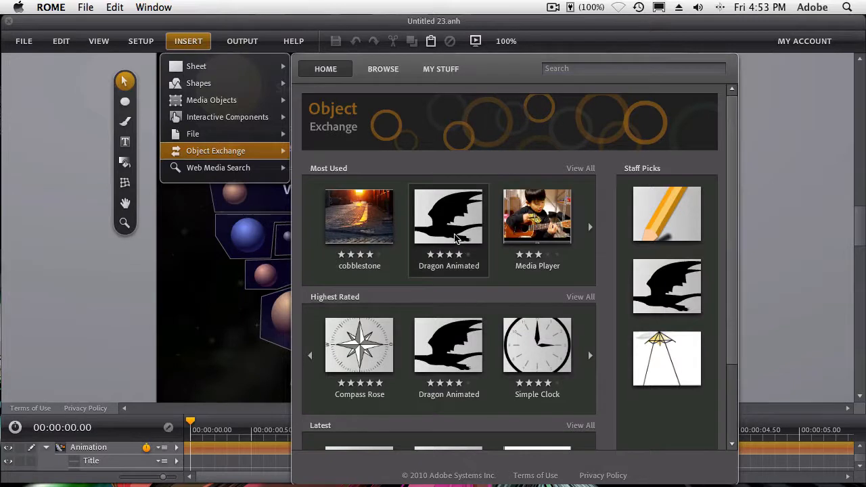
left_click(448, 216)
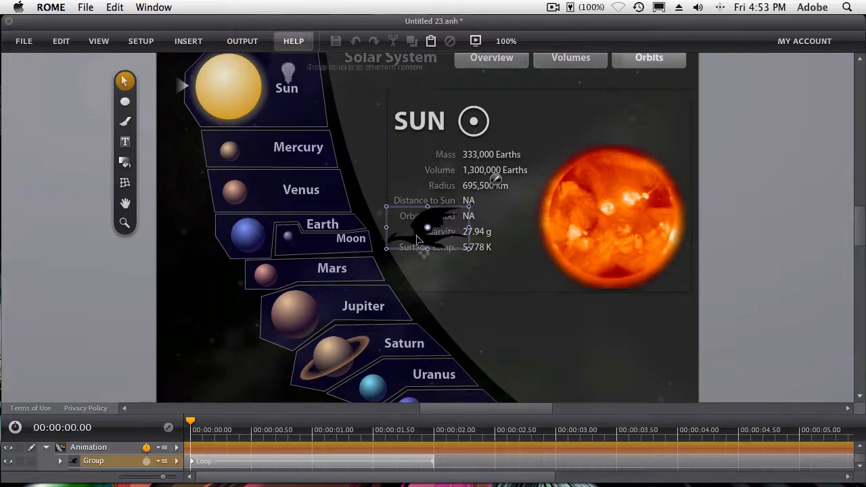
Step: Move the dragon beneath the Sun information panel and preview the page
left_click_drag(426, 230, 517, 323)
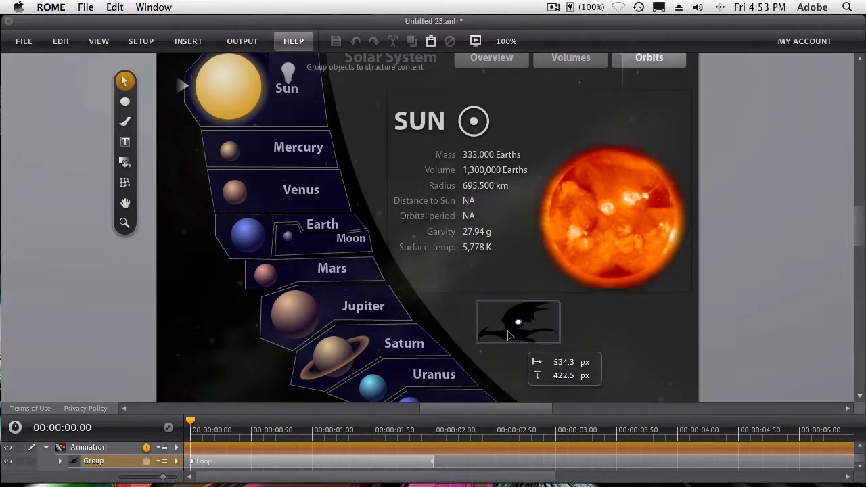
left_click(517, 322)
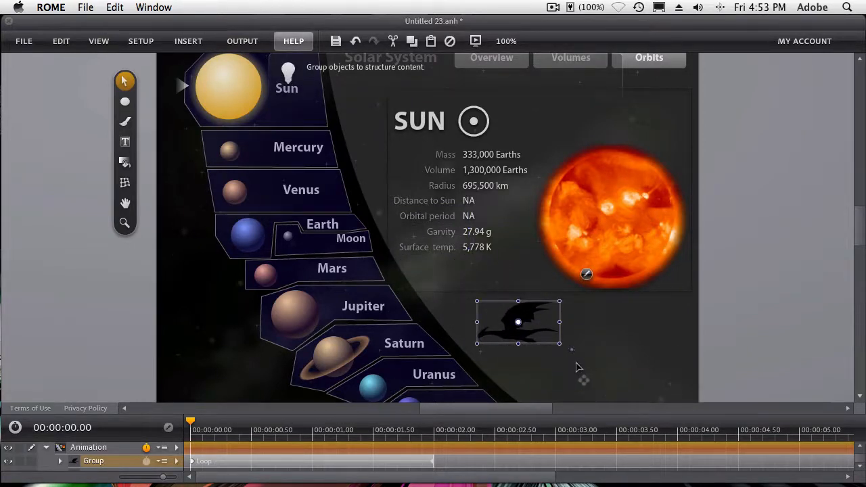
mouse_move(535, 345)
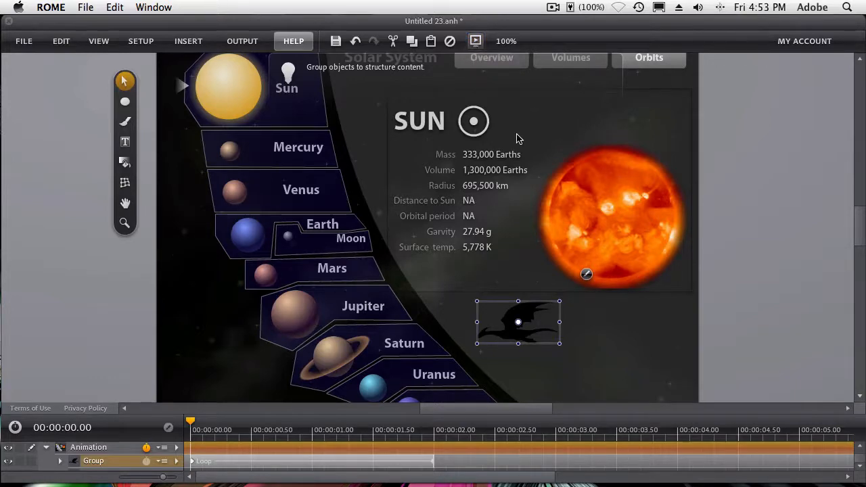
left_click(475, 40)
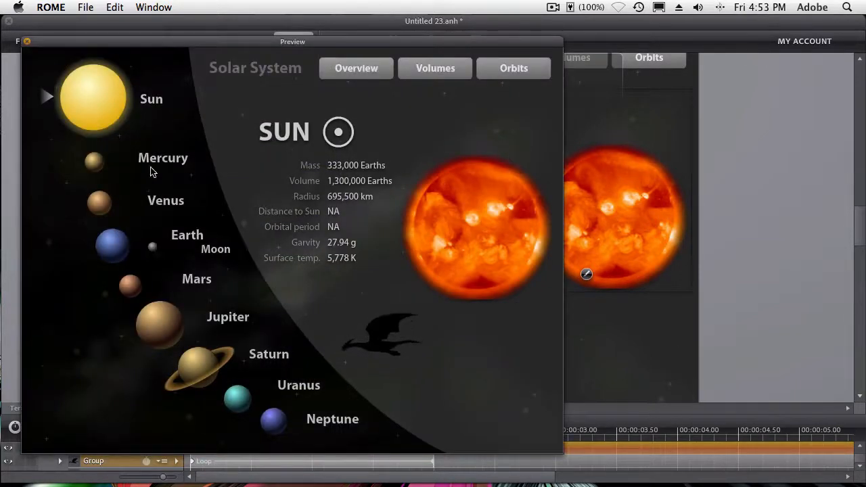